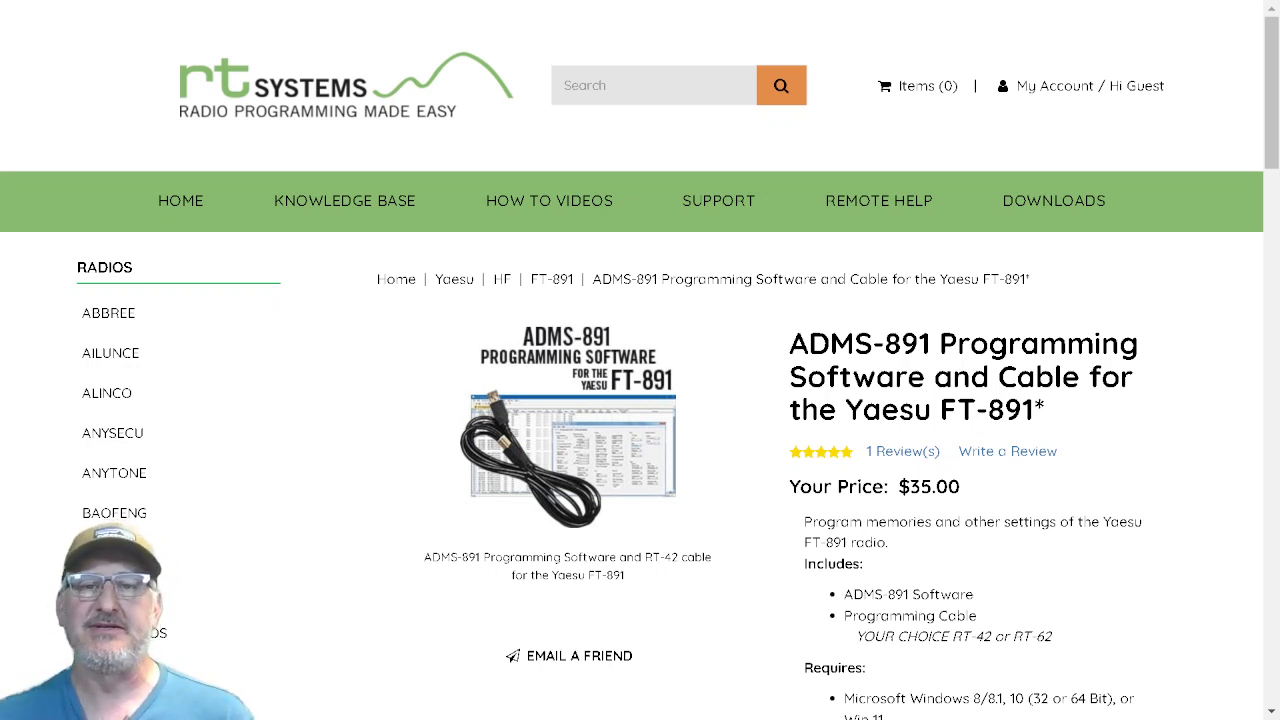
{"action": "scroll", "scroll_direction": "down", "scroll_amount": 3}
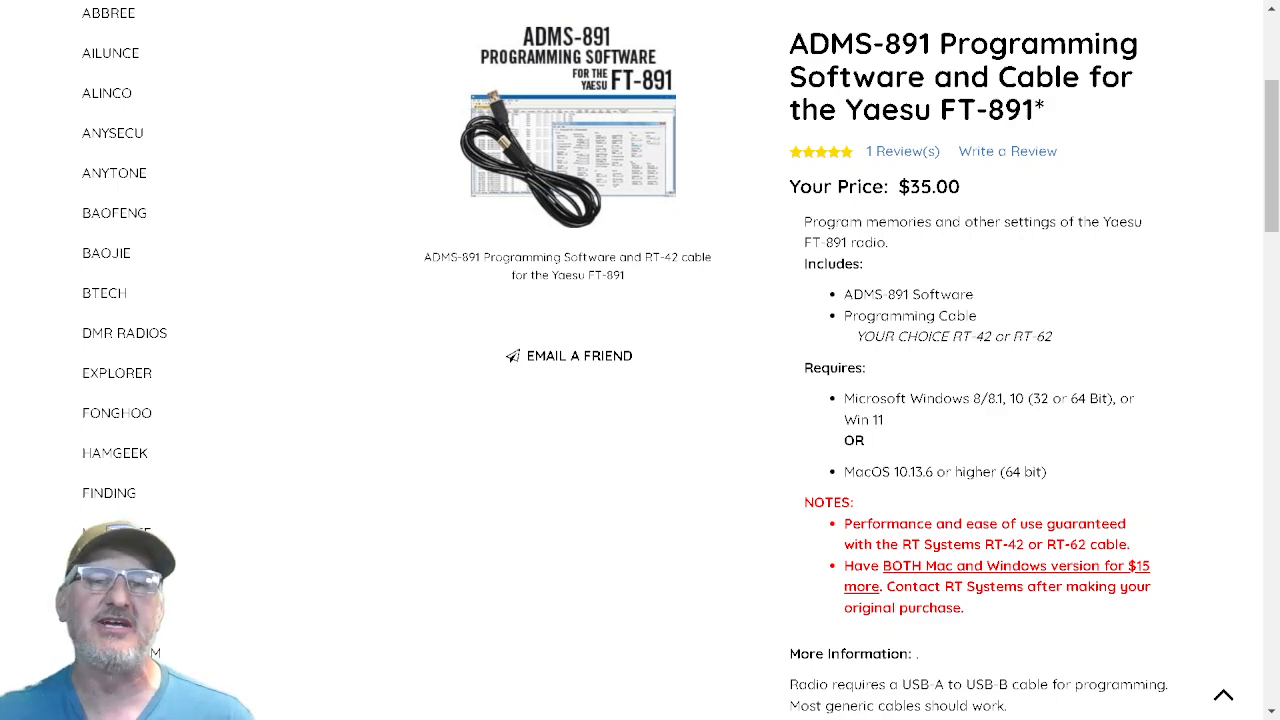
{"action": "scroll", "scroll_direction": "up", "scroll_amount": 3}
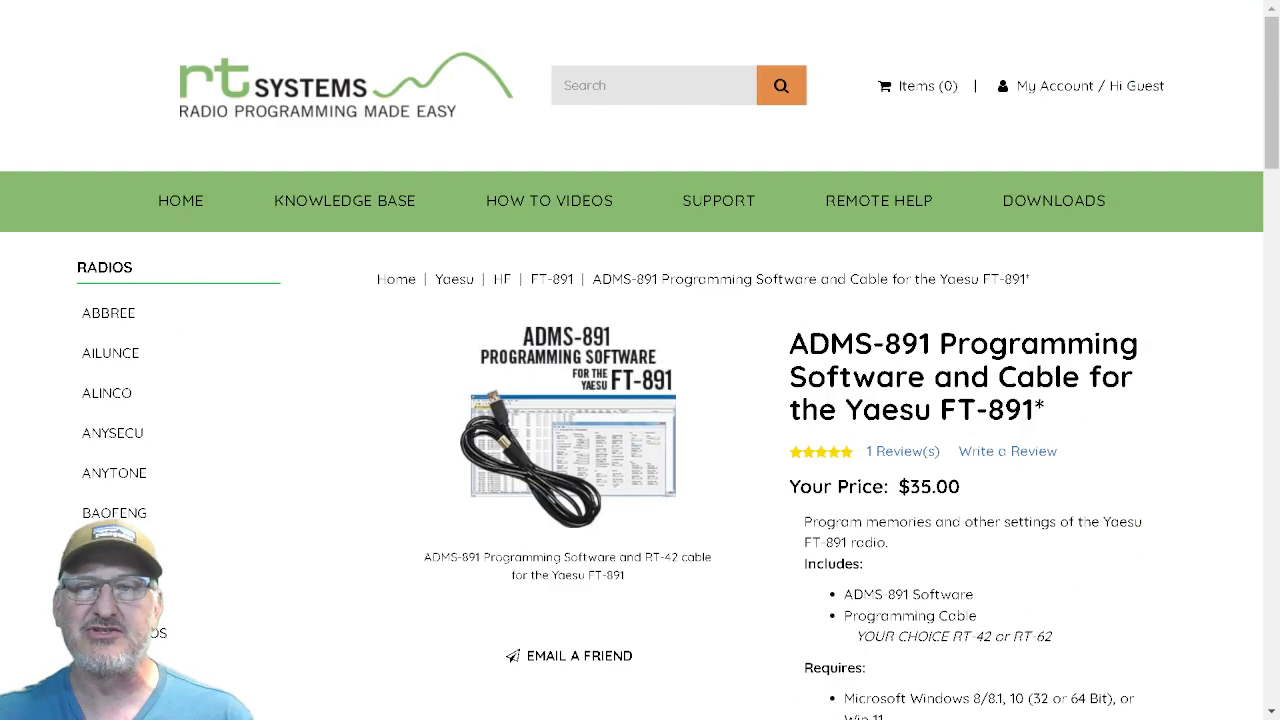
{"action": "scroll", "scroll_direction": "down", "scroll_amount": 3}
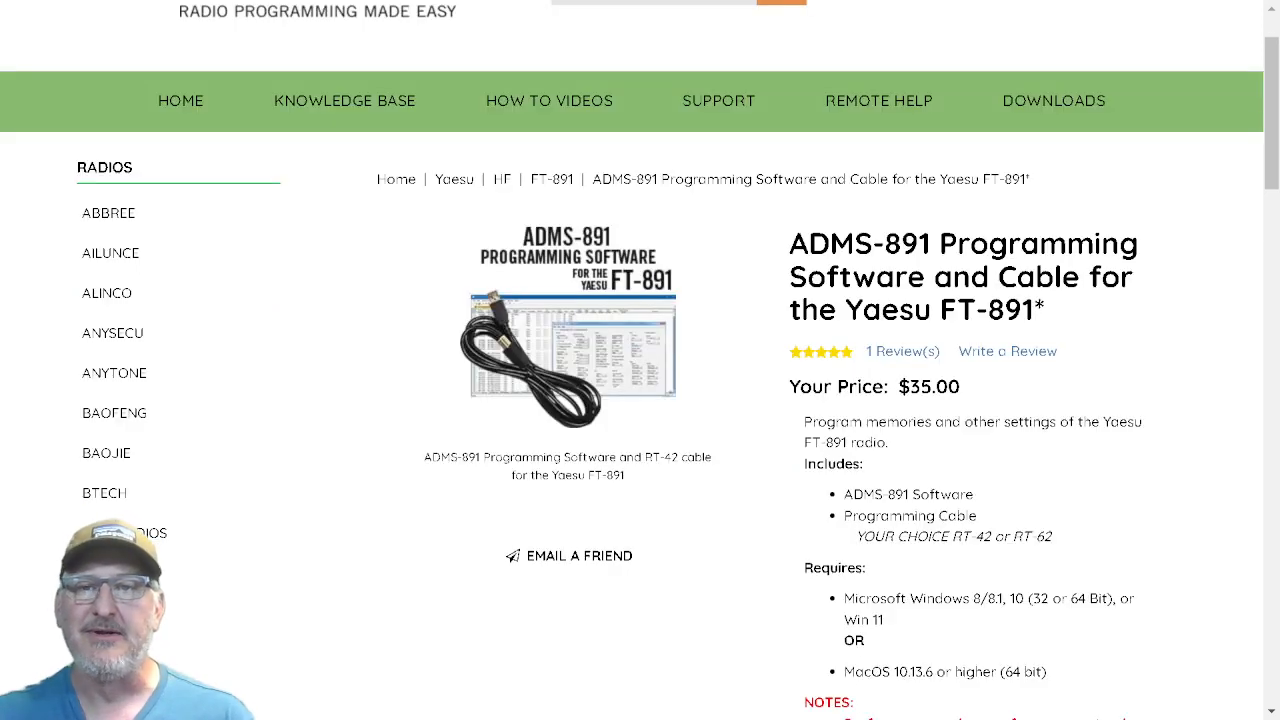